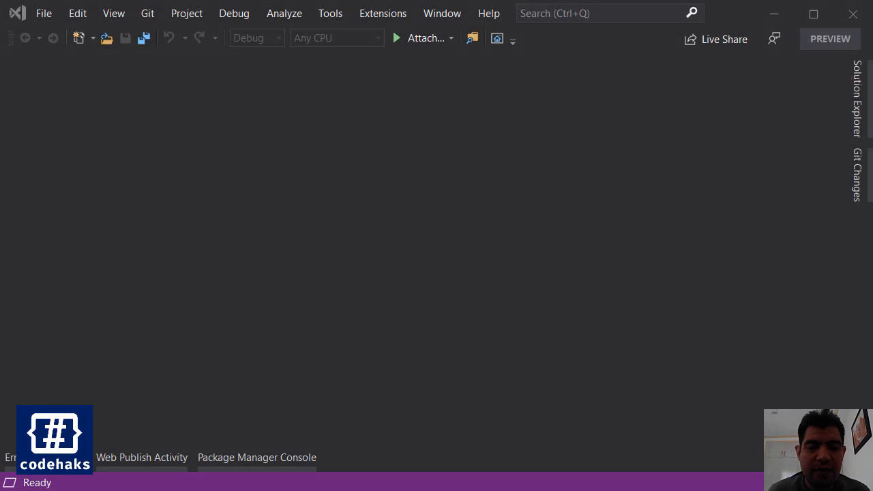
mouse_move(517, 287)
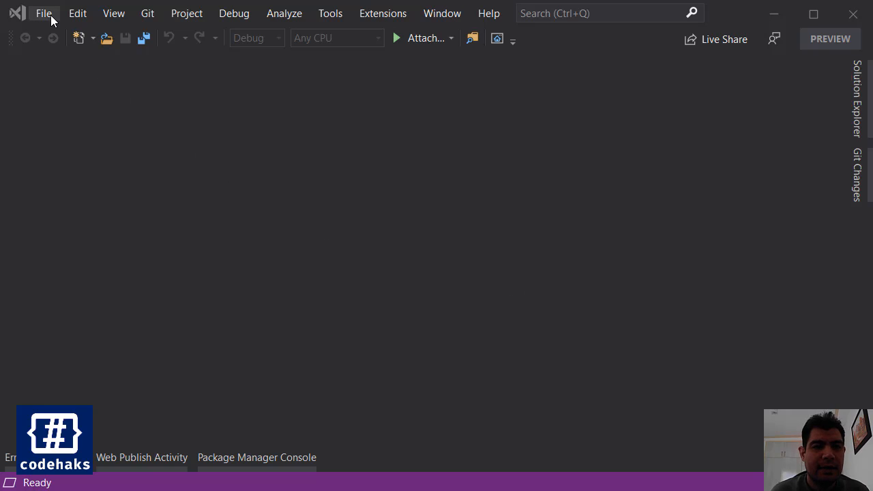
Step: Start a new ASP.NET Core Web App project from the File menu
click(44, 13)
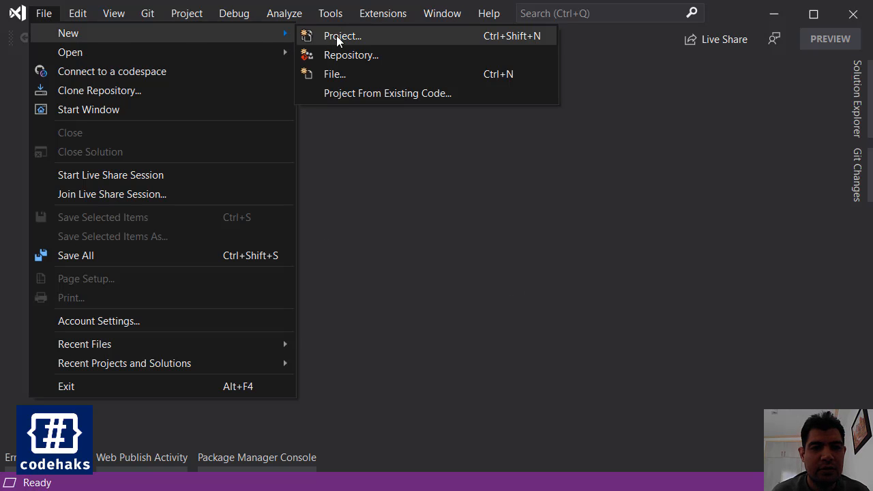
click(342, 36)
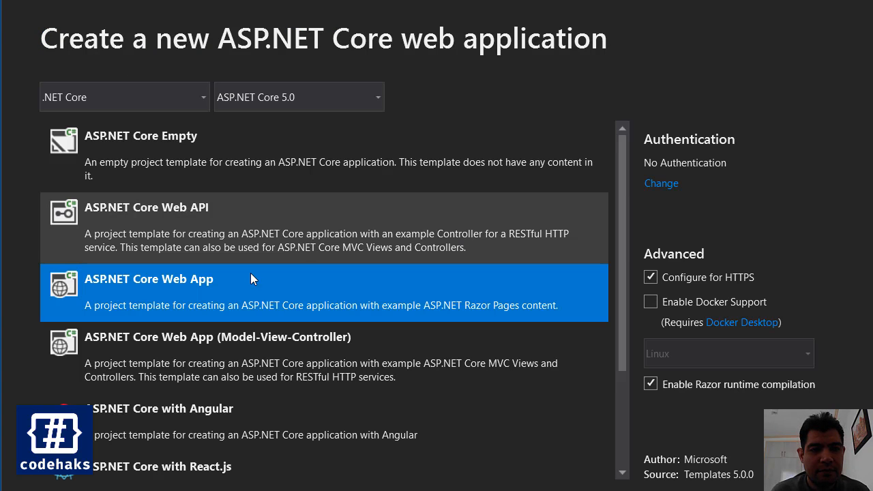
mouse_move(220, 305)
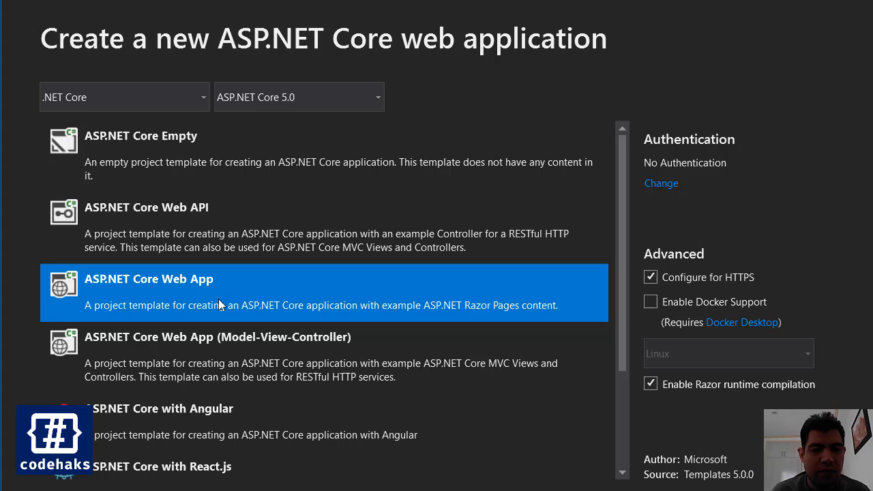
mouse_move(572, 312)
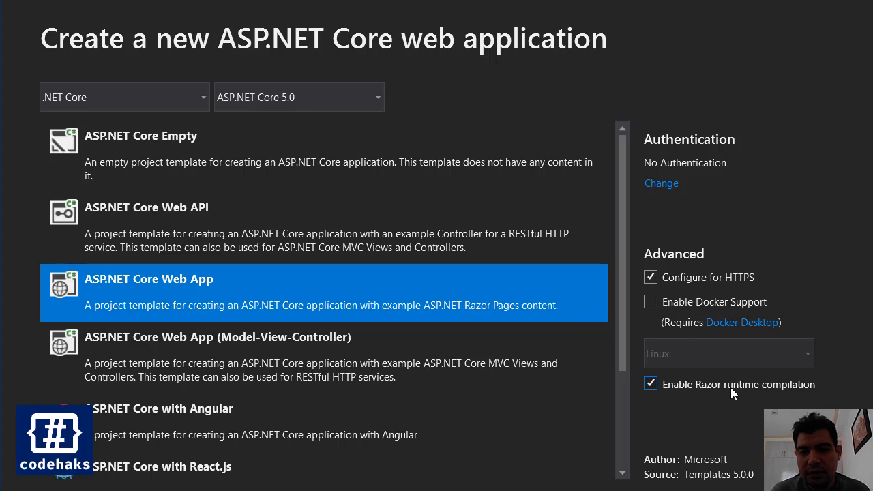
mouse_move(692, 396)
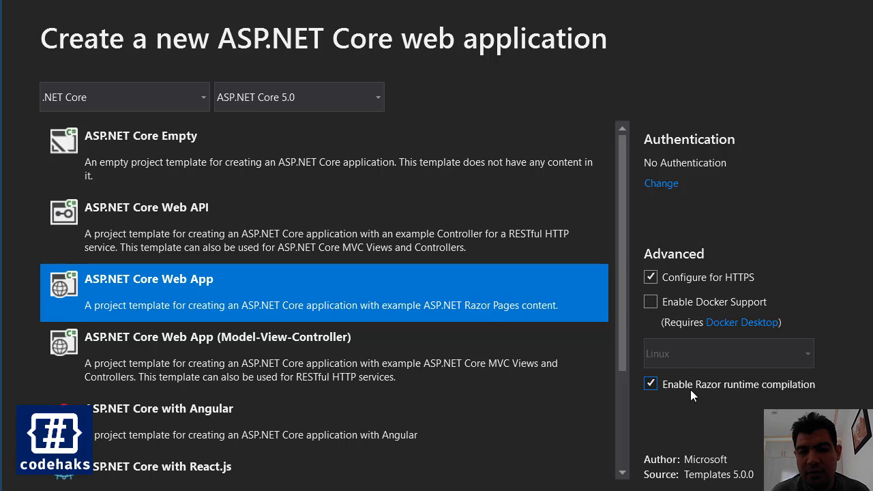
mouse_move(716, 395)
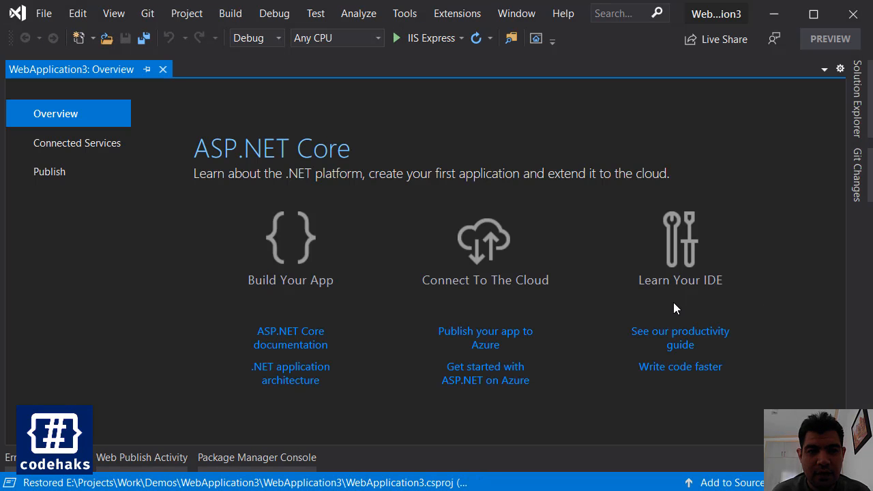
mouse_move(564, 200)
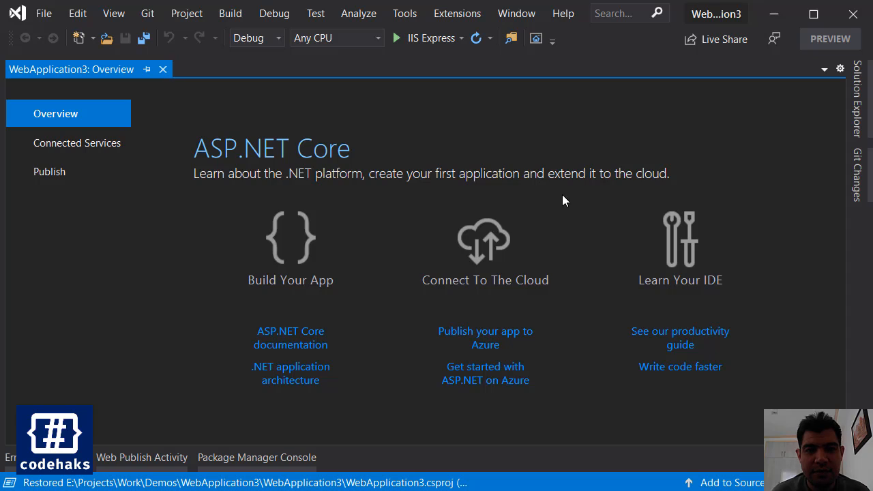
Step: Open the launch profile dropdown to pick WebApplication3 instead of IIS Express
click(461, 38)
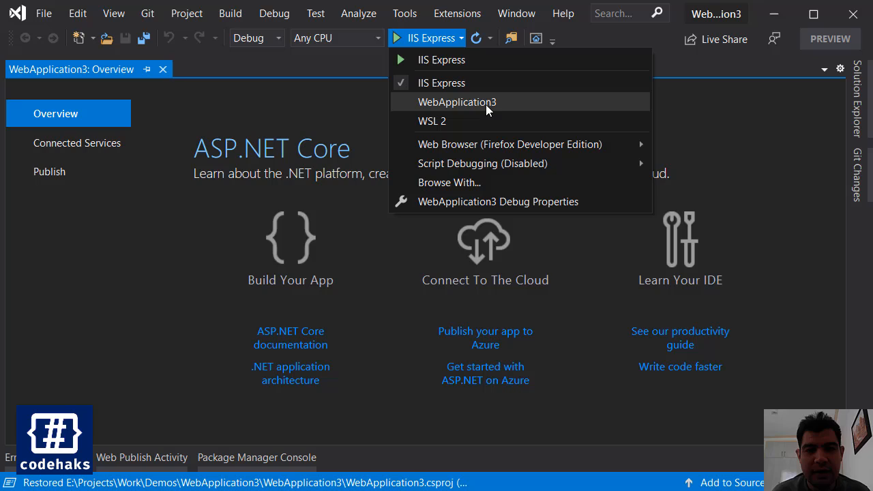
mouse_move(488, 130)
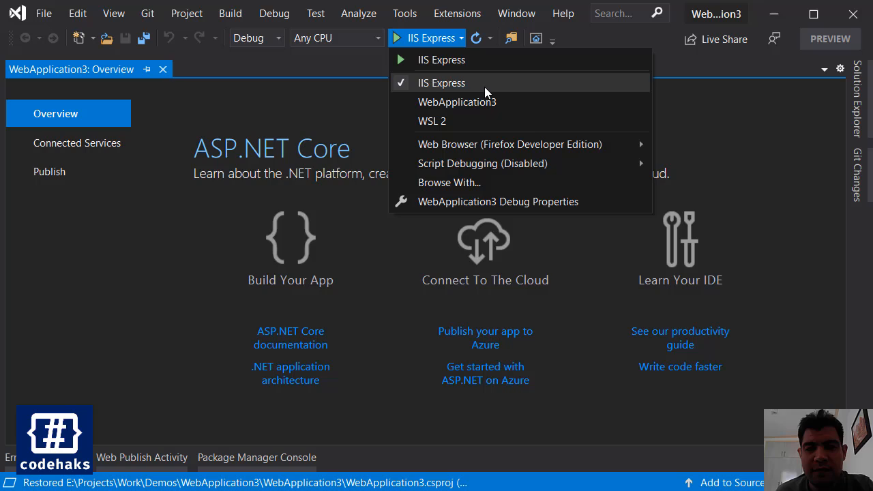
mouse_move(486, 102)
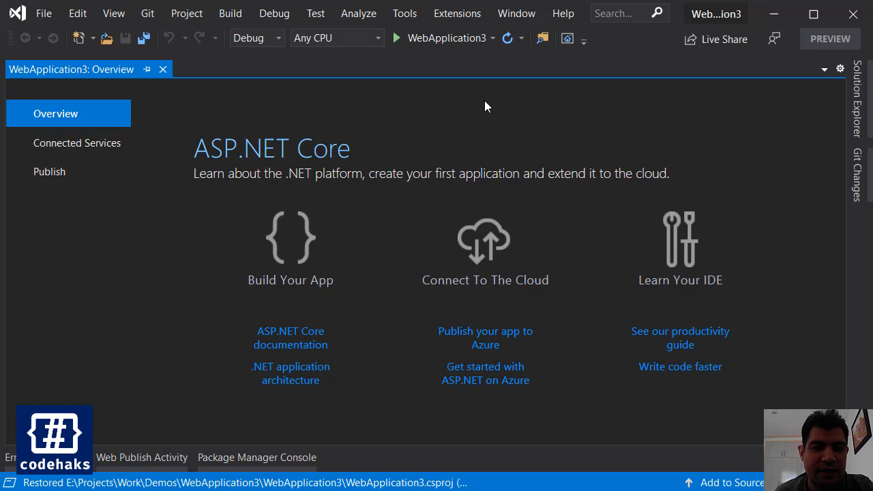
mouse_move(493, 104)
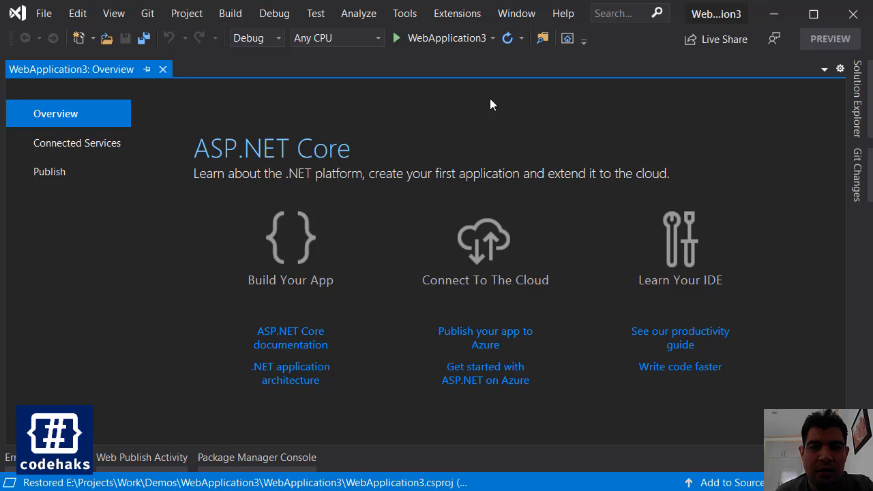
mouse_move(822, 105)
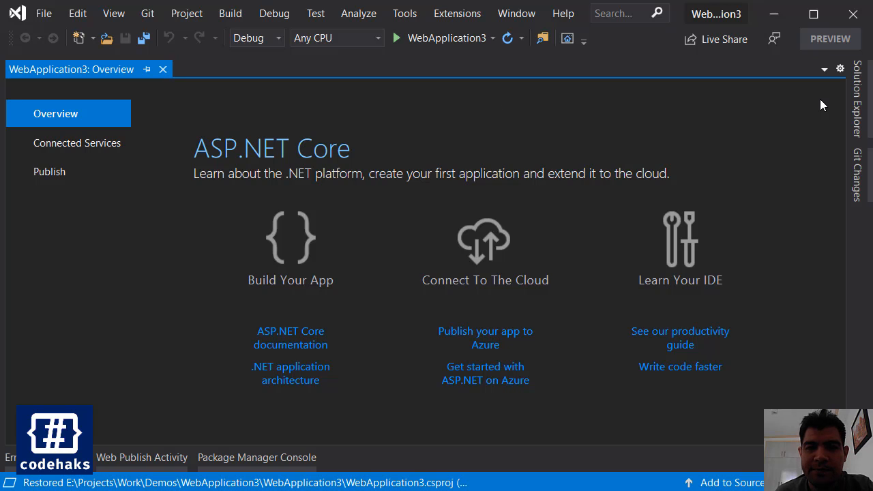
mouse_move(564, 131)
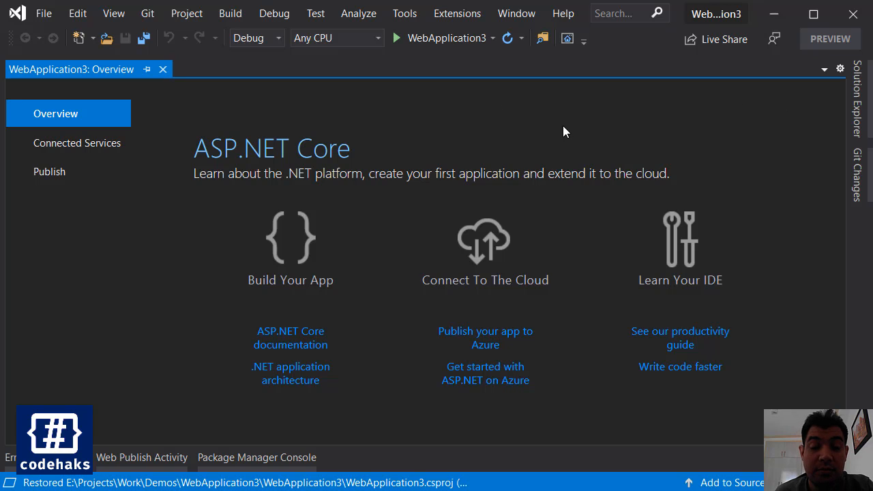
mouse_move(626, 123)
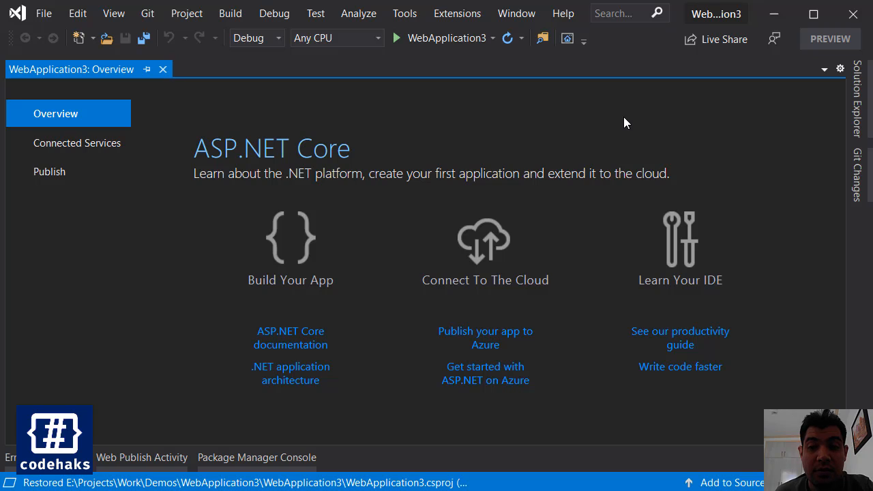
mouse_move(821, 125)
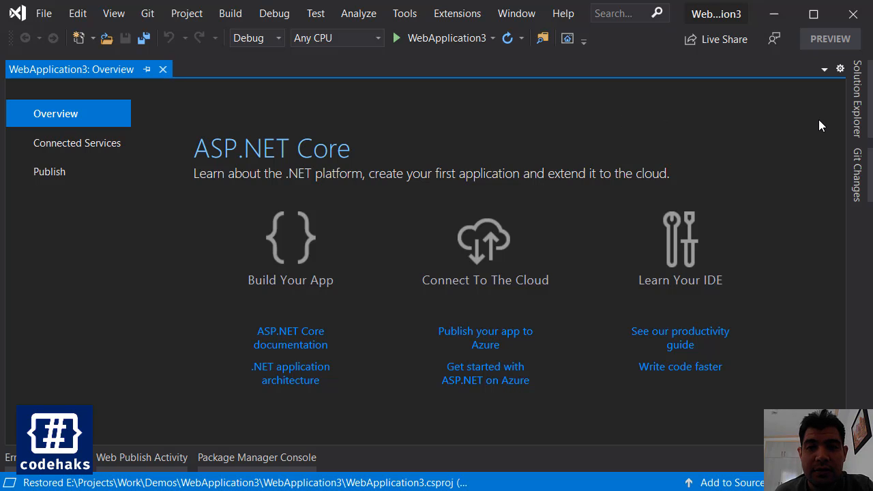
mouse_move(450, 101)
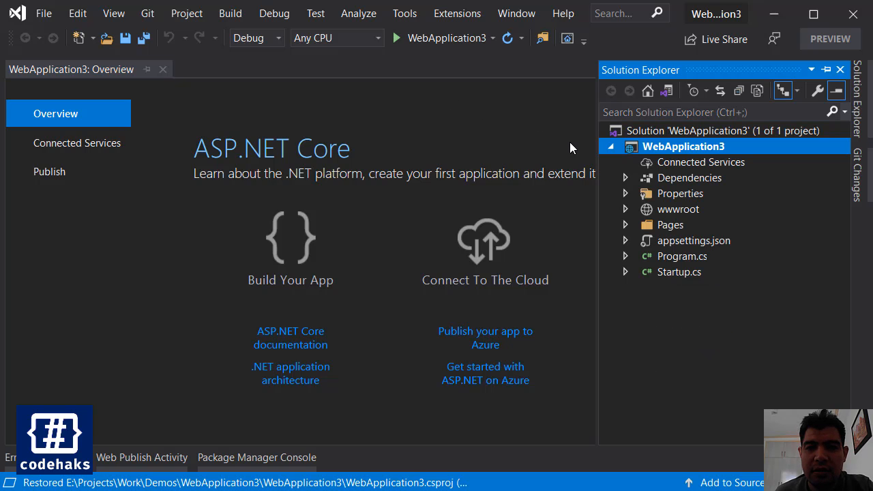
mouse_move(525, 142)
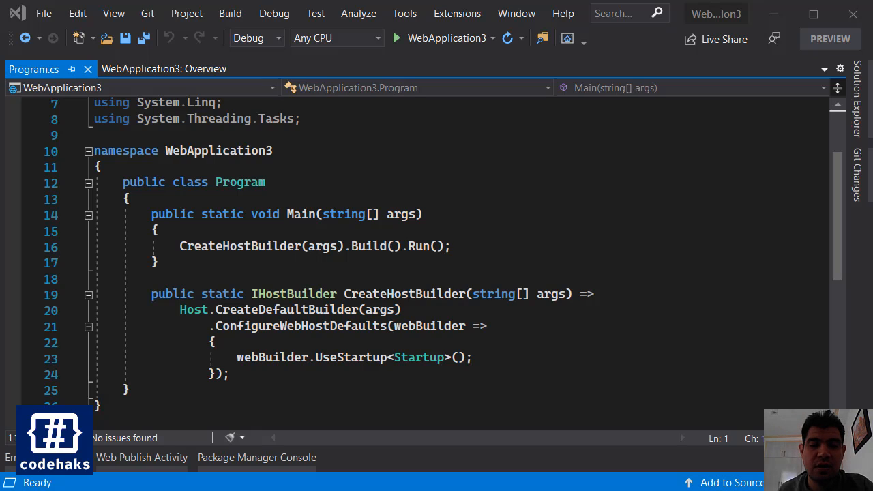
mouse_move(681, 134)
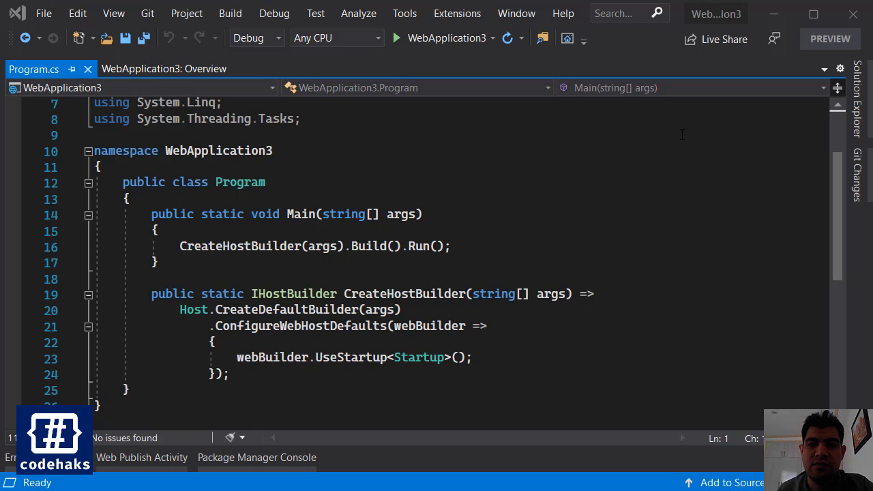
mouse_move(637, 164)
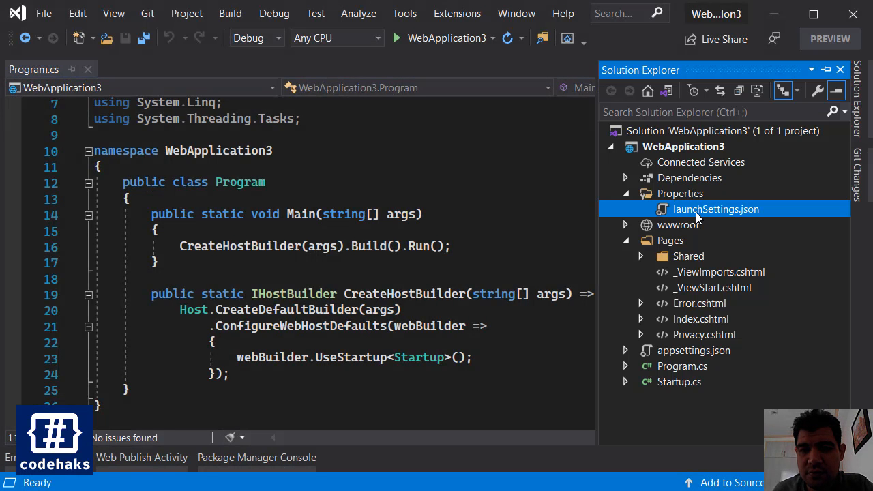
mouse_move(740, 217)
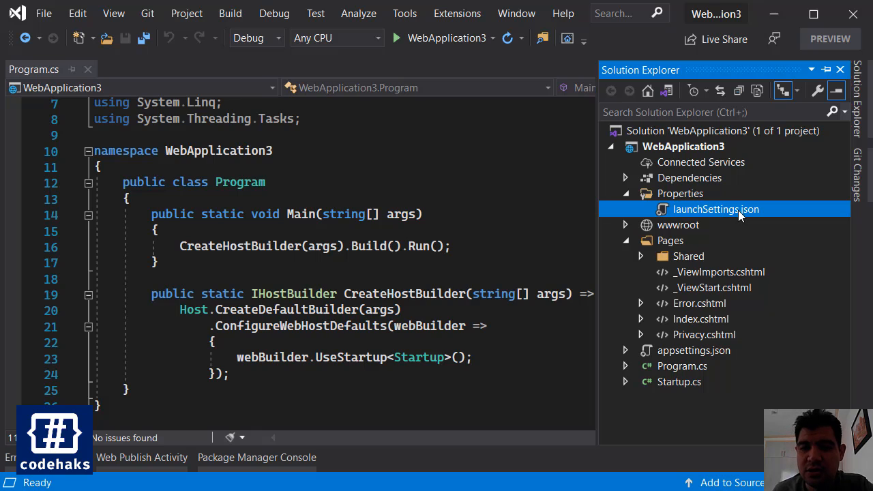
double_click(714, 209)
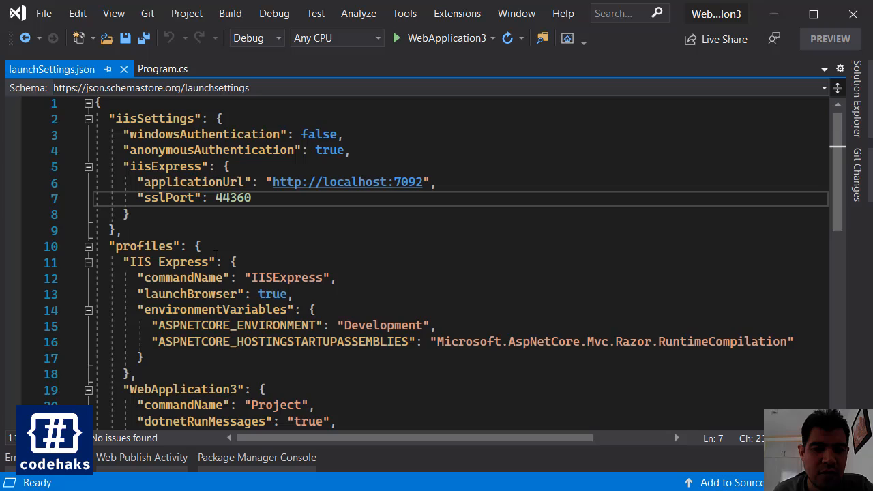
scroll(down, 3)
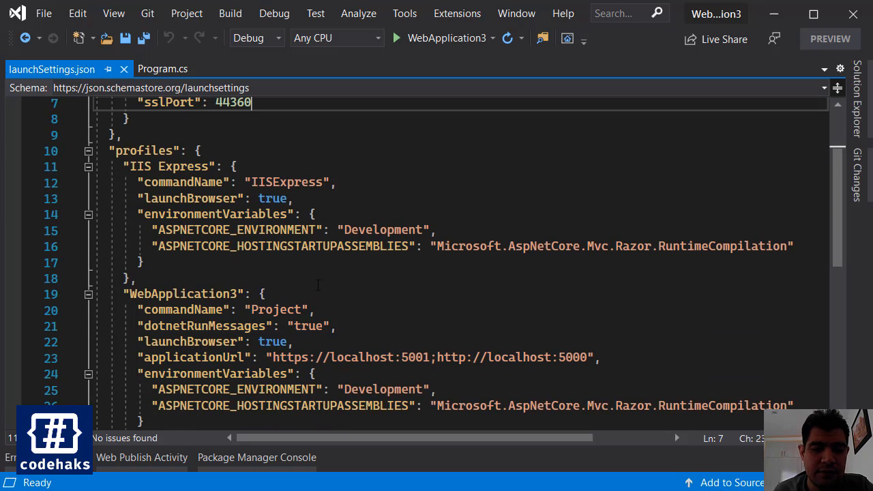
scroll(down, 3)
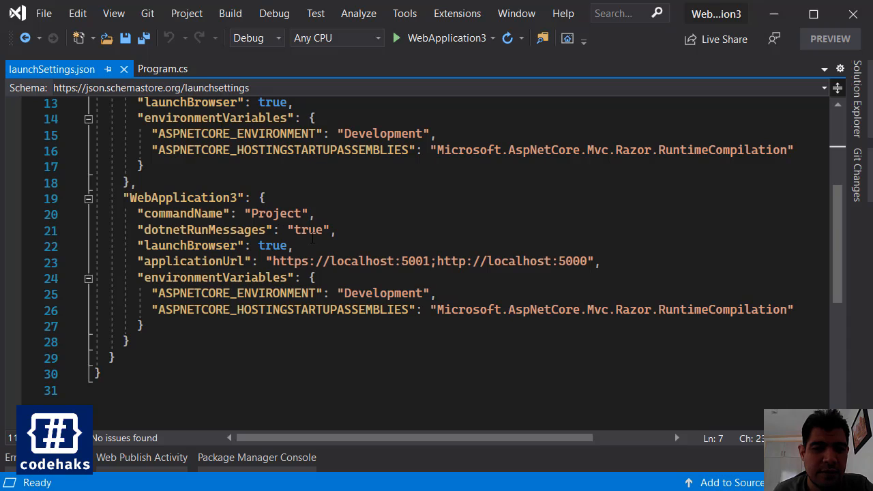
scroll(up, 3)
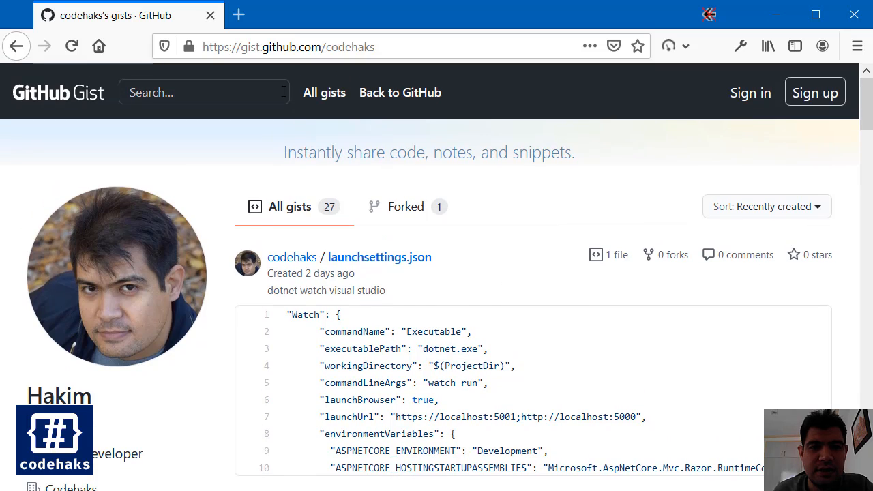
Step: Open the launchsettings.json gist and select its 12-line Watch profile block
scroll(down, 3)
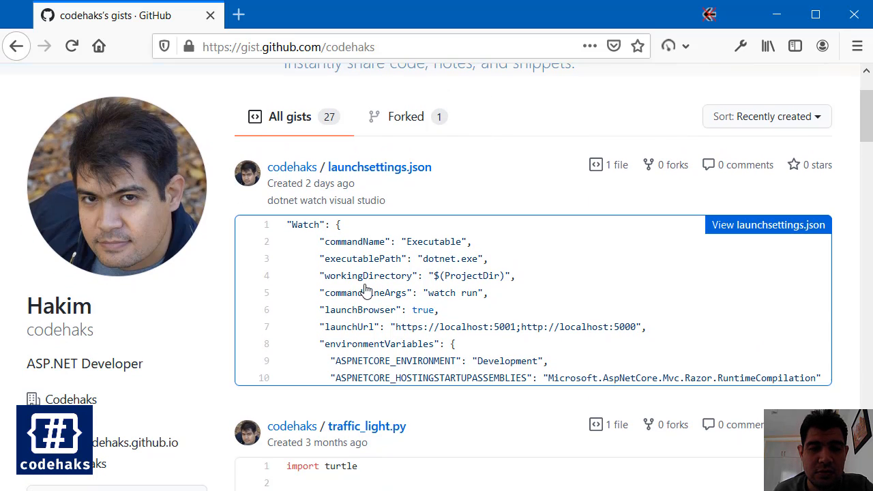
mouse_move(768, 225)
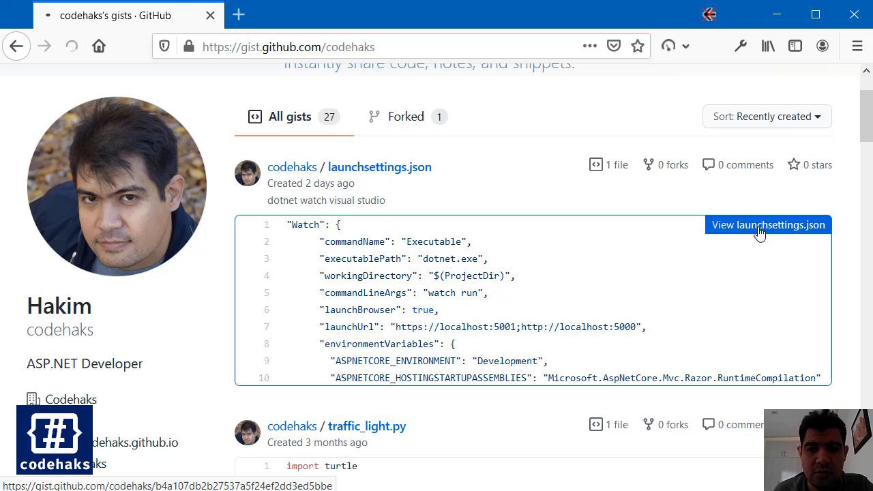
click(768, 225)
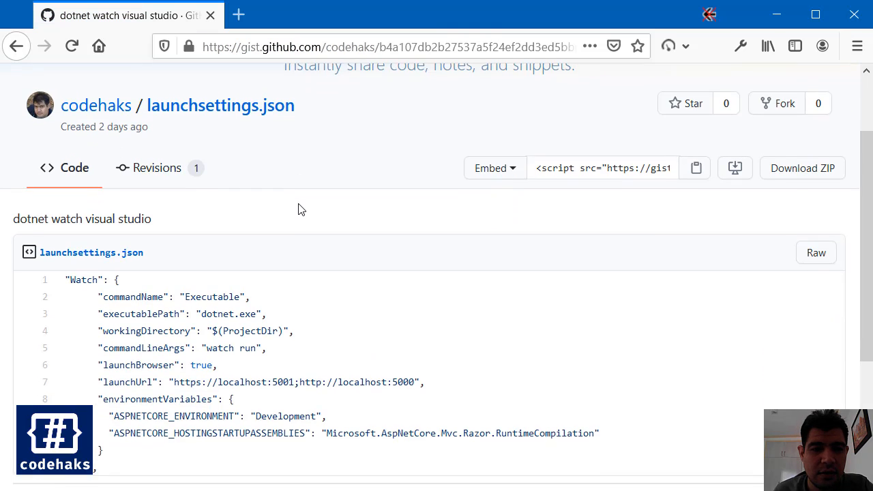
scroll(down, 3)
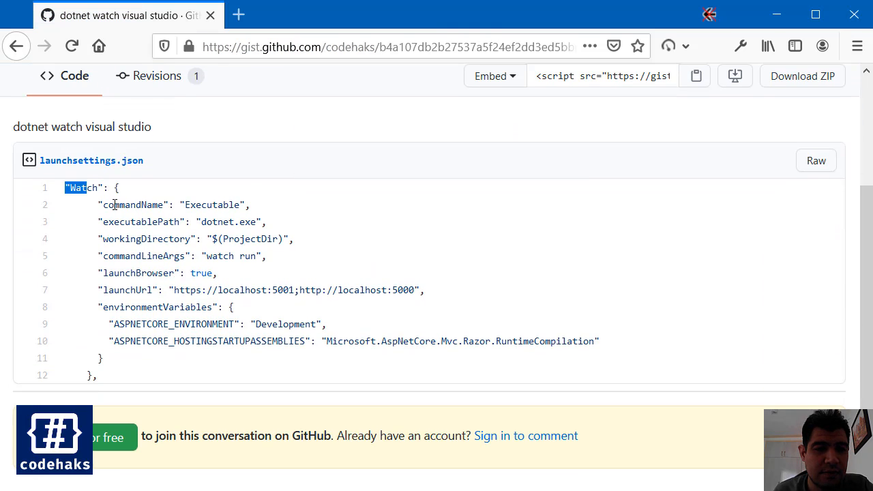
drag(66, 188, 99, 375)
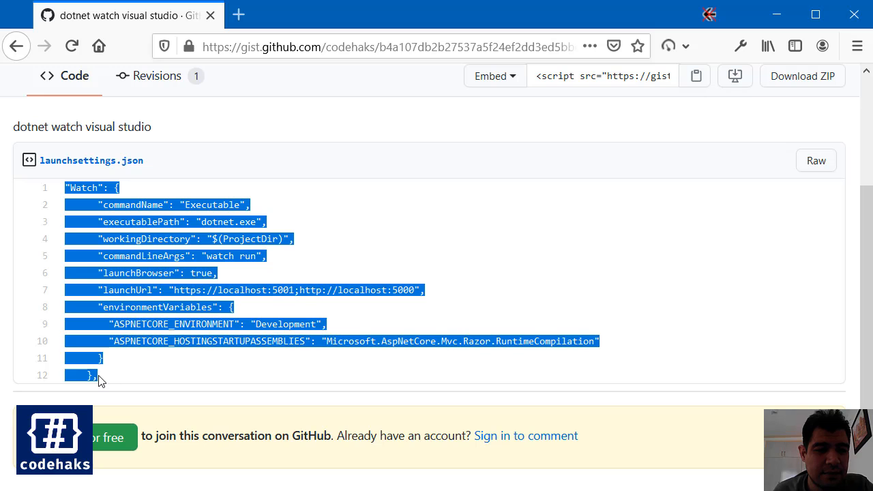
mouse_move(772, 169)
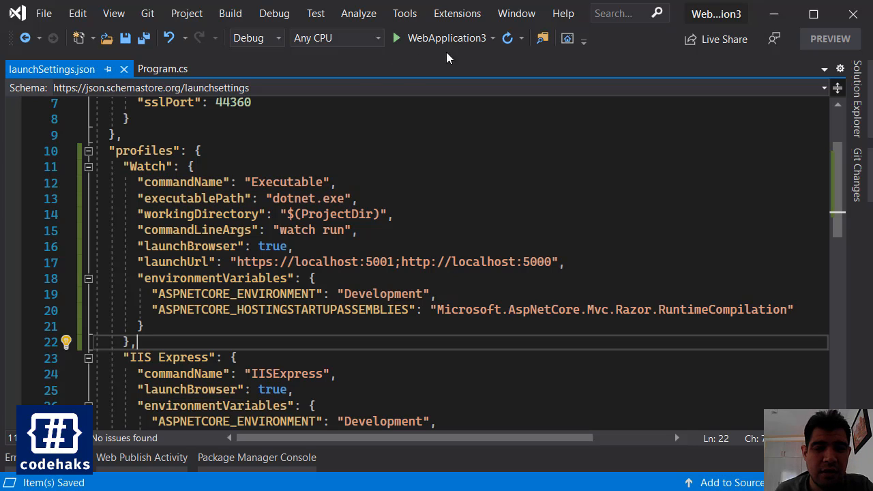
Step: Choose the newly added Watch profile as the active launch target
click(492, 37)
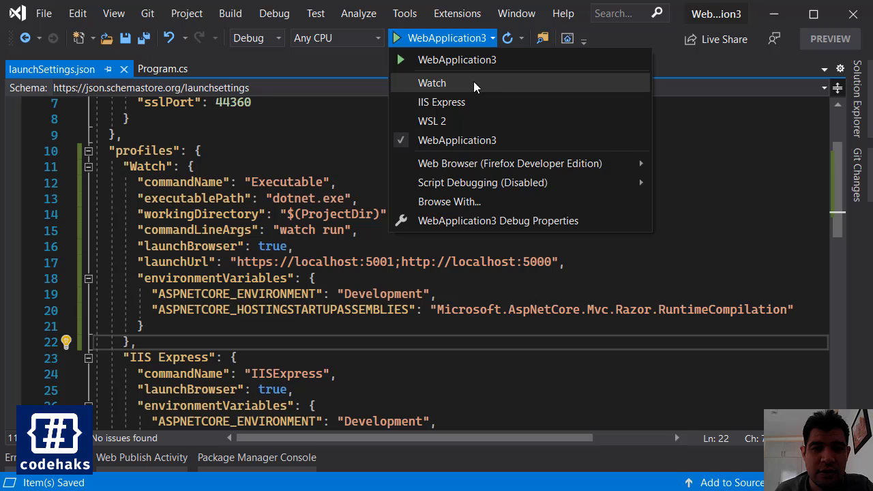
mouse_move(341, 114)
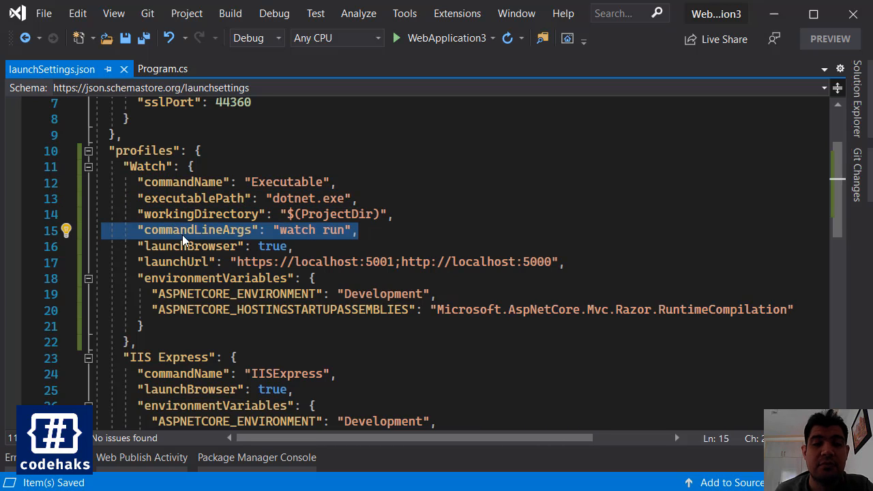
mouse_move(373, 230)
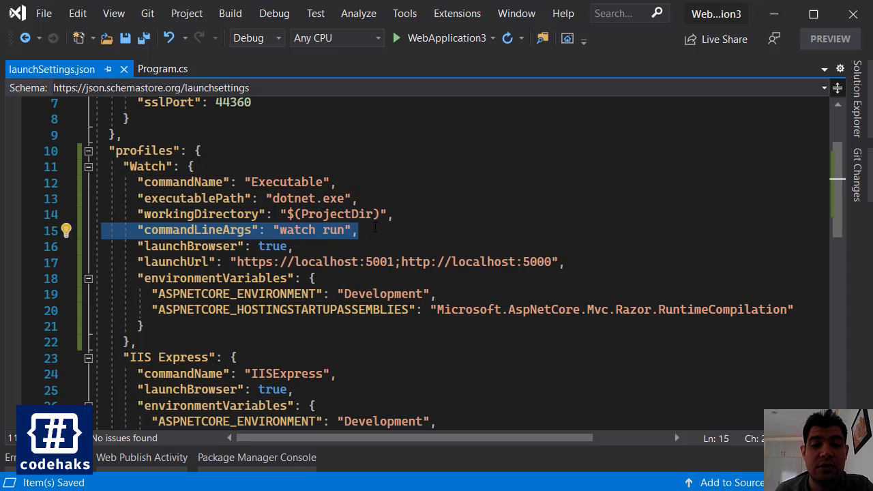
scroll(down, 3)
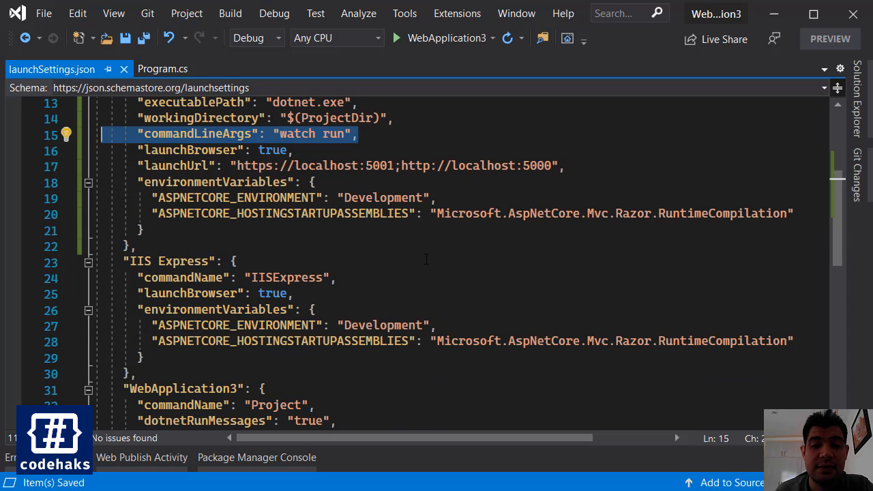
click(492, 38)
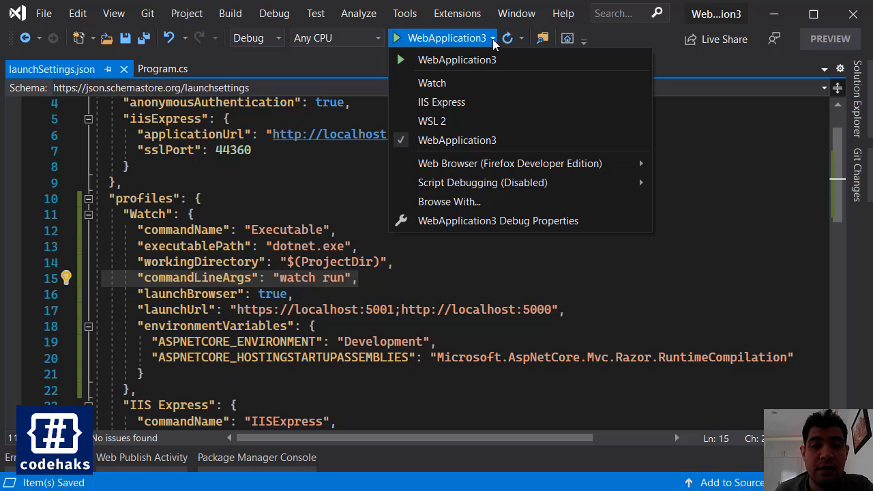
click(432, 82)
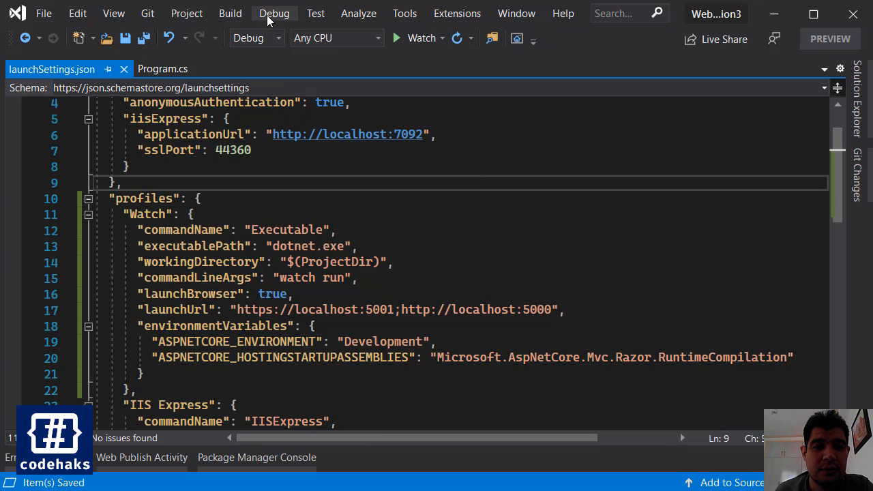
Step: Choose Debug > Start Without Debugging to build and launch via Watch
click(275, 13)
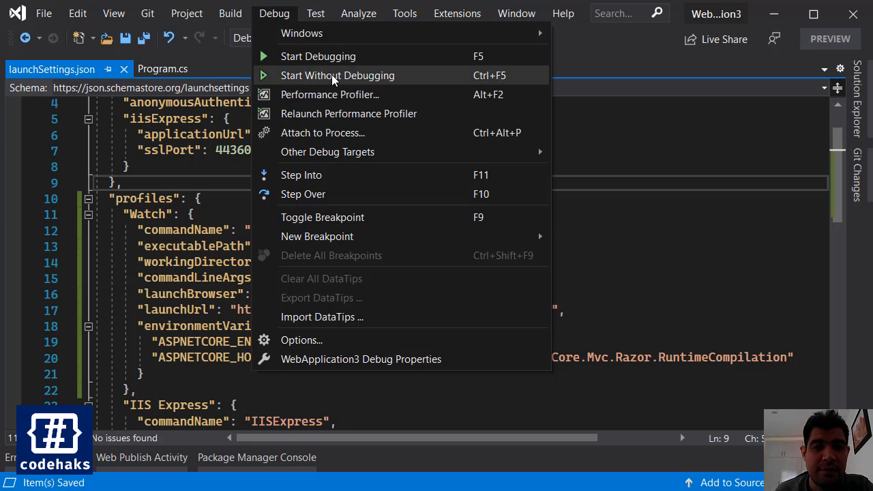
click(337, 75)
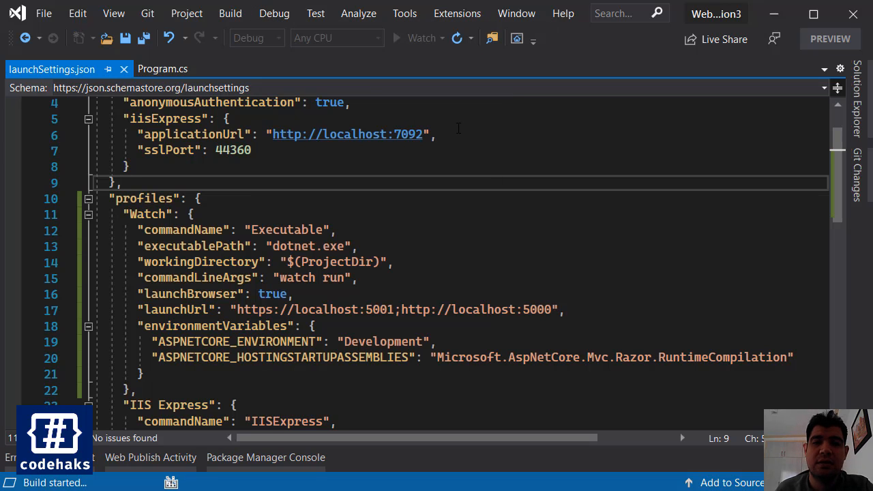
mouse_move(438, 149)
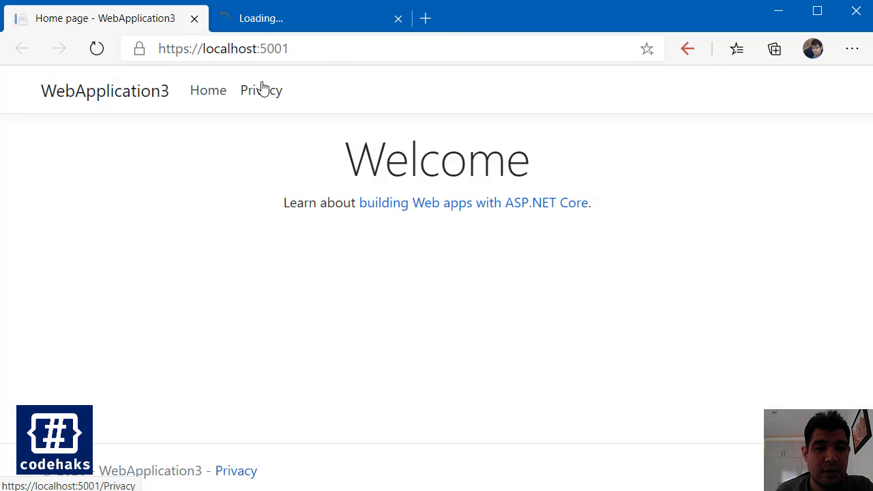
mouse_move(399, 28)
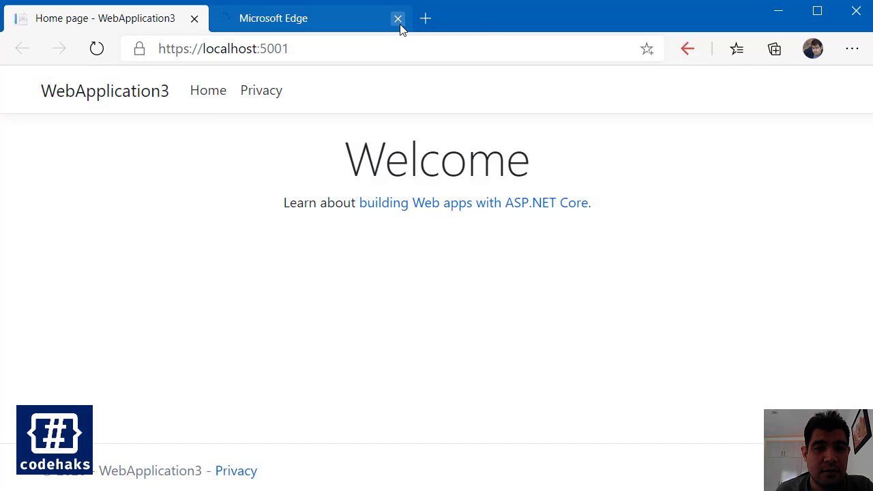
Step: Close the extra empty Edge tab beside the localhost:5001 Welcome page
click(398, 19)
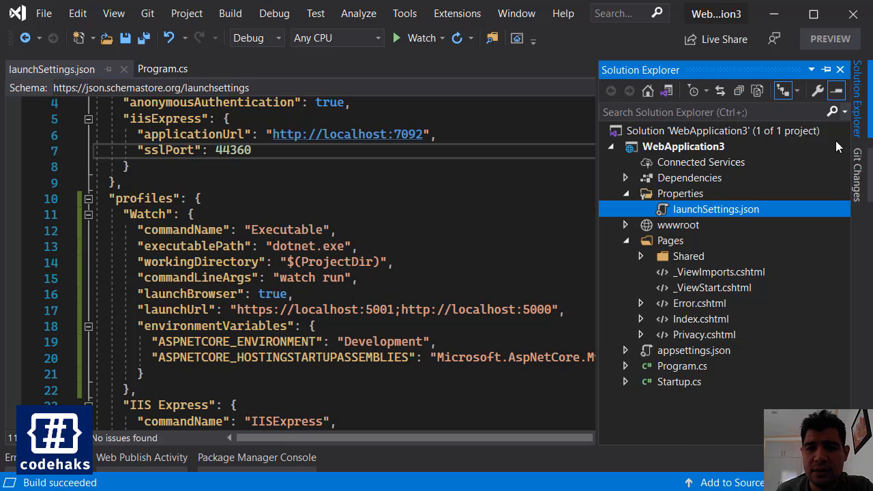
mouse_move(641, 331)
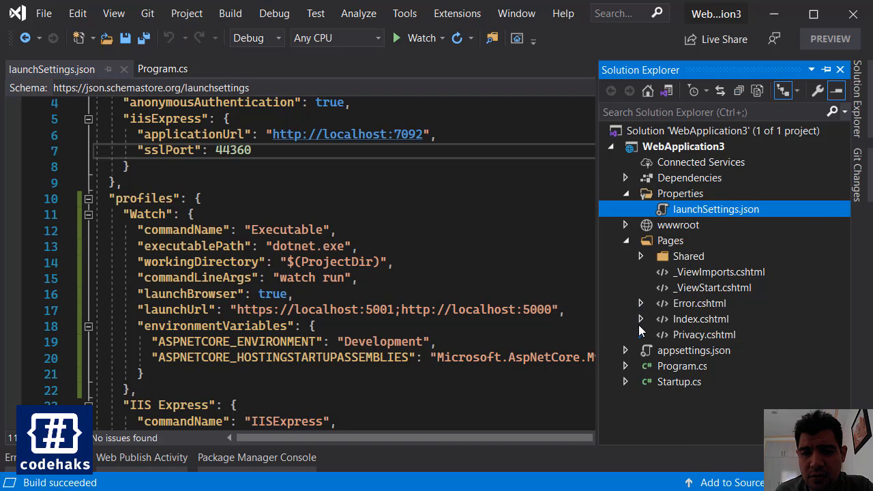
Step: Open Index.cshtml.cs and declare a public string Message property in IndexModel
click(640, 319)
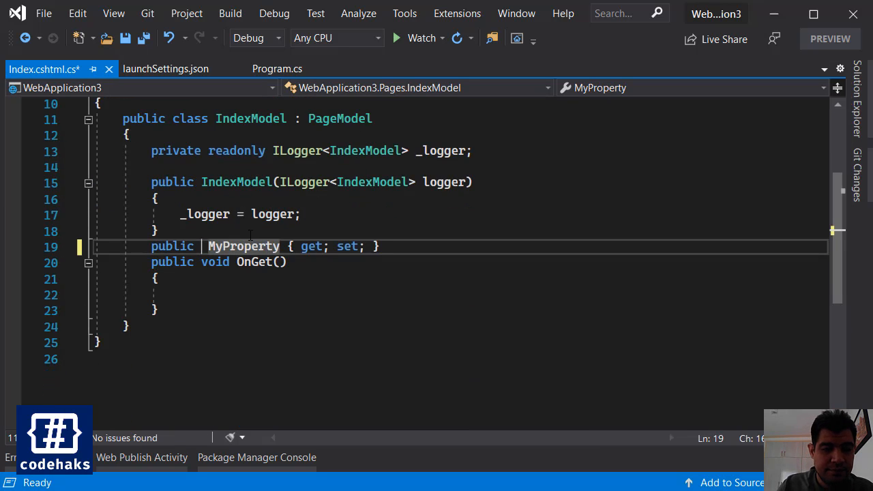
text(string)
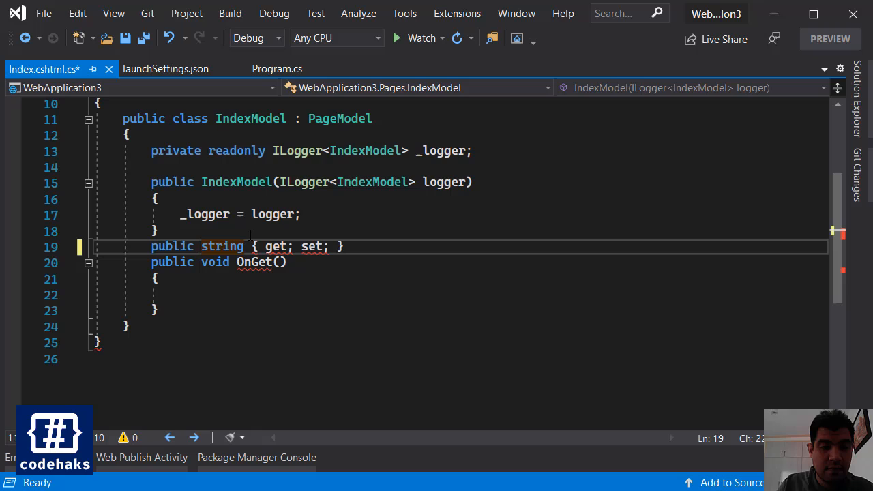
text(Messag)
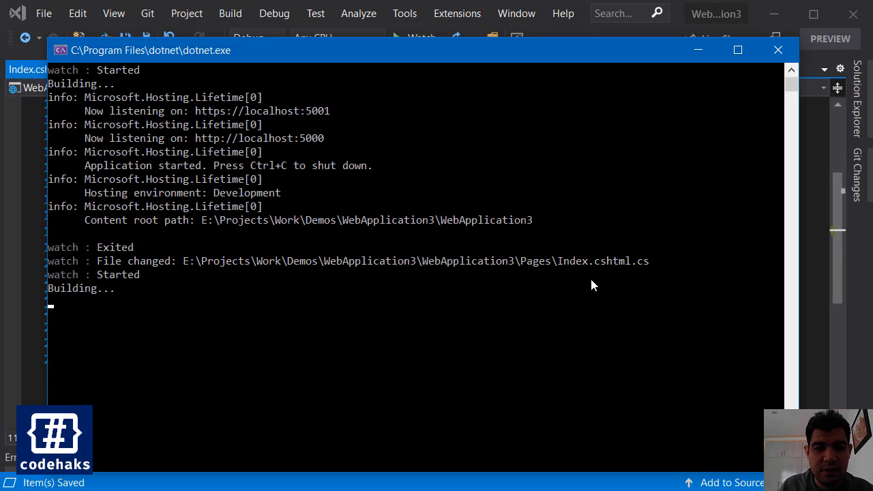
mouse_move(111, 261)
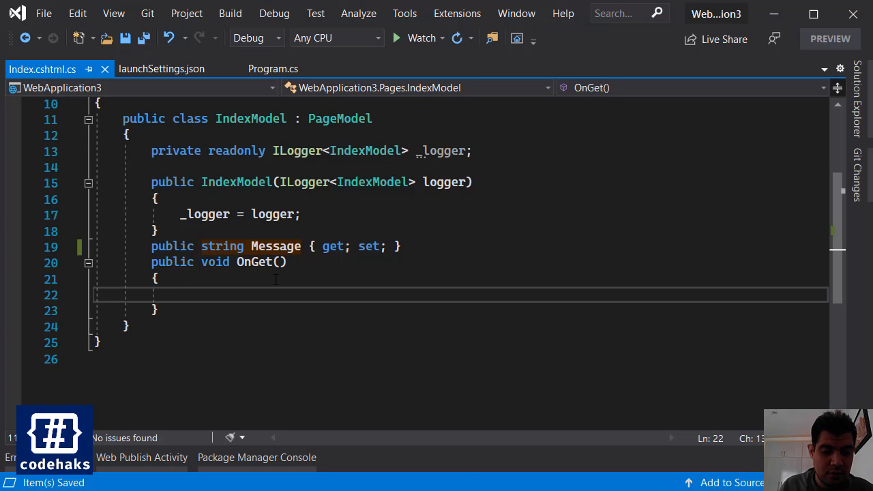
Step: Type Message = "Hello from dotnet Watch!"; inside OnGet and save
text(Message=")
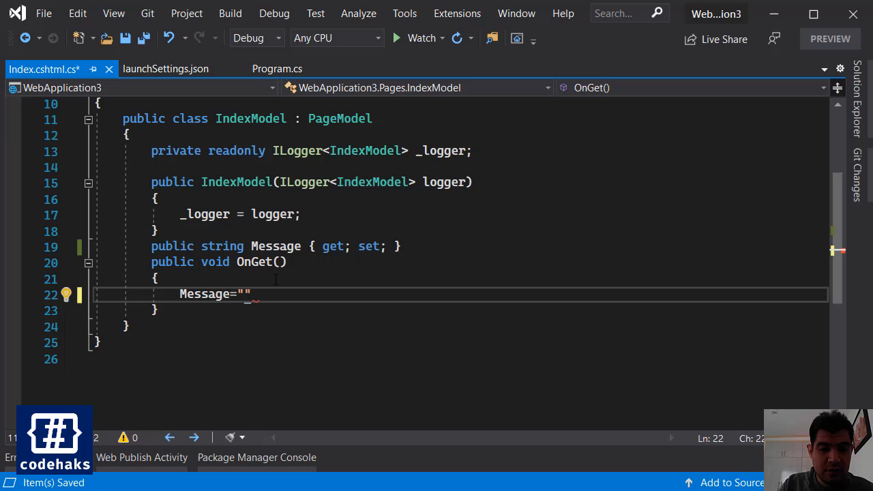
text(Hello rom)
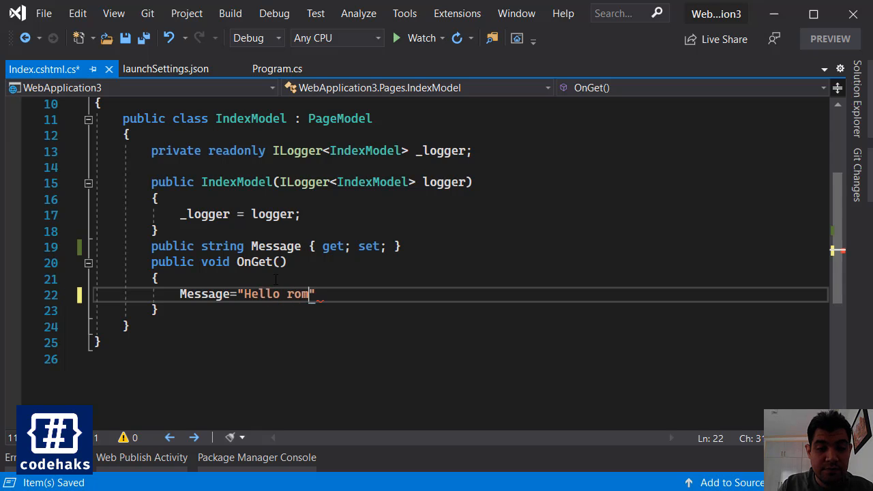
text(from d)
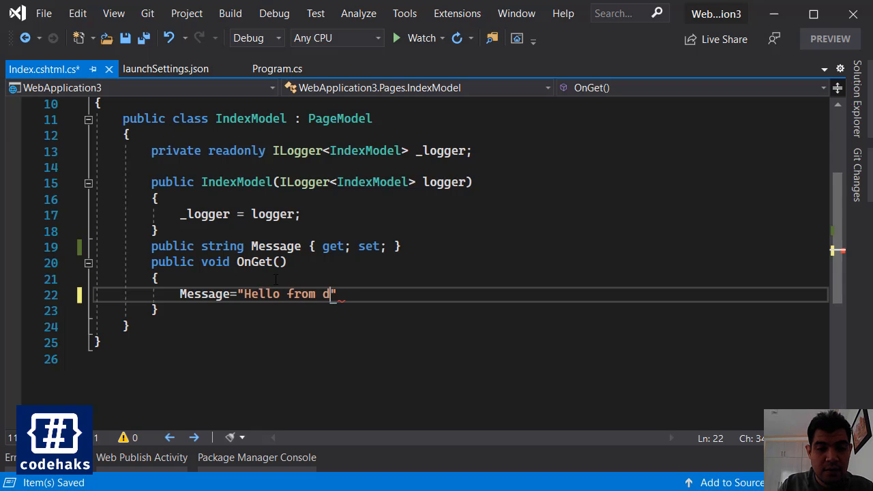
text(otnet Watch)
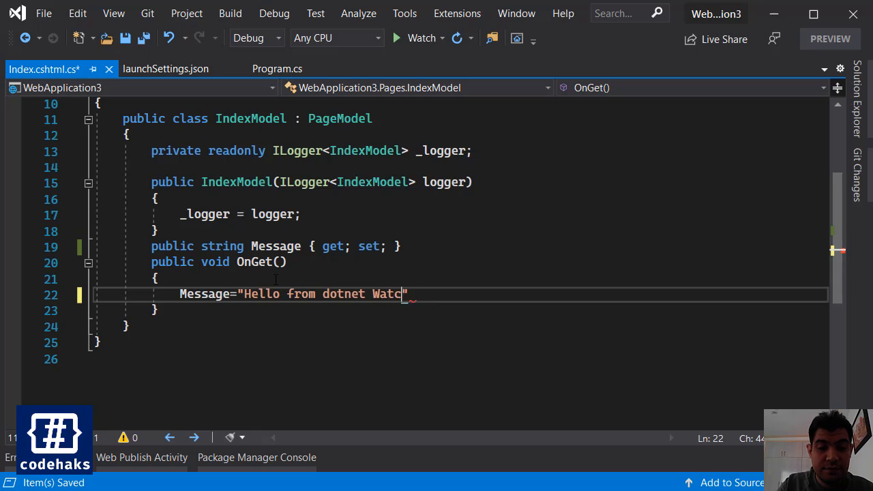
text(h!)
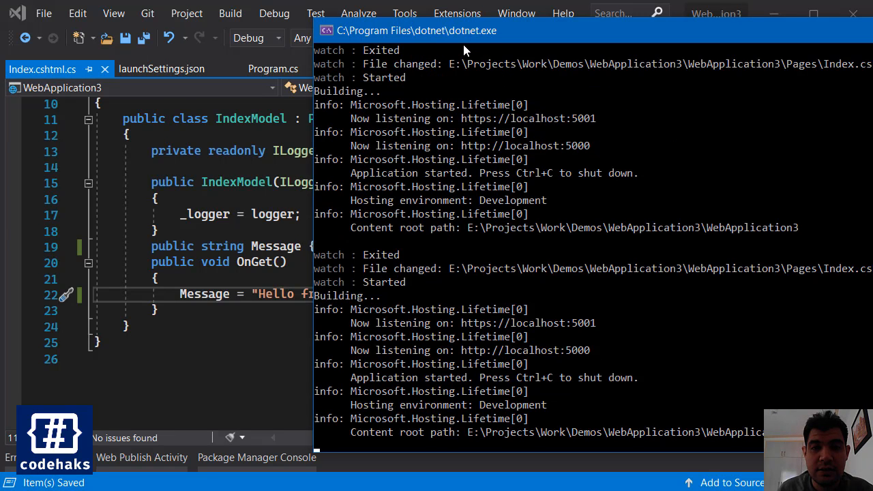
mouse_move(484, 98)
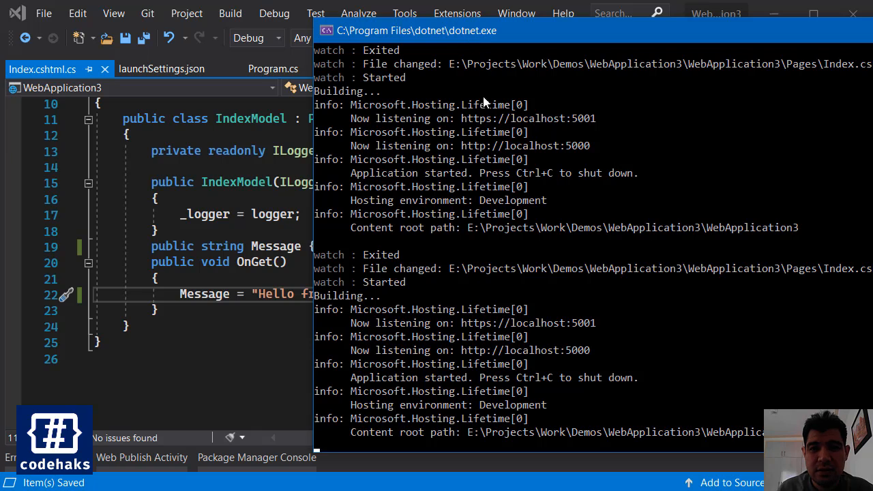
mouse_move(384, 271)
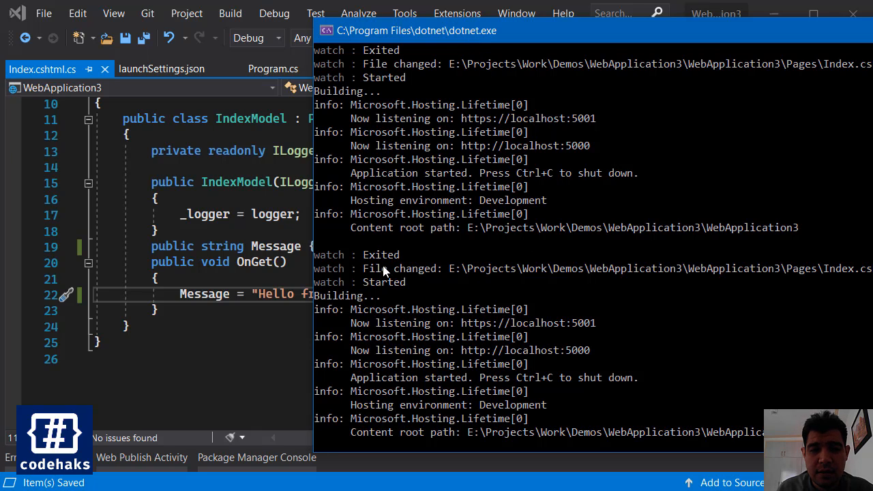
mouse_move(771, 284)
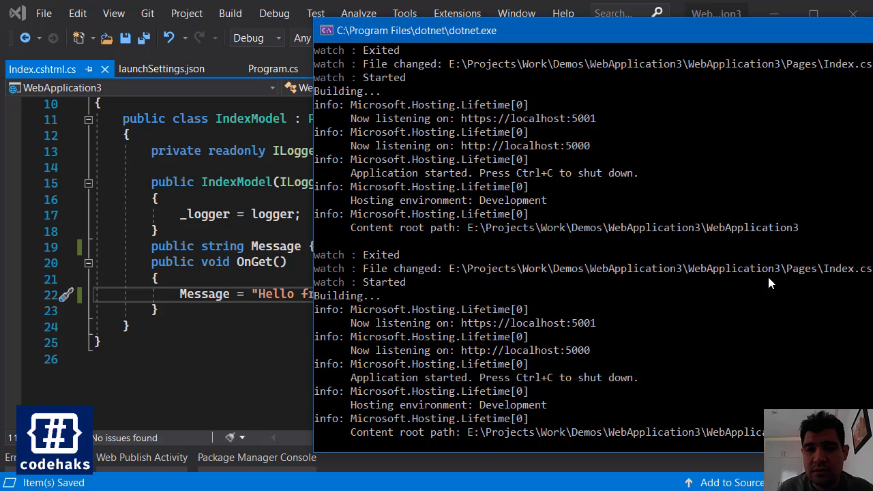
mouse_move(341, 309)
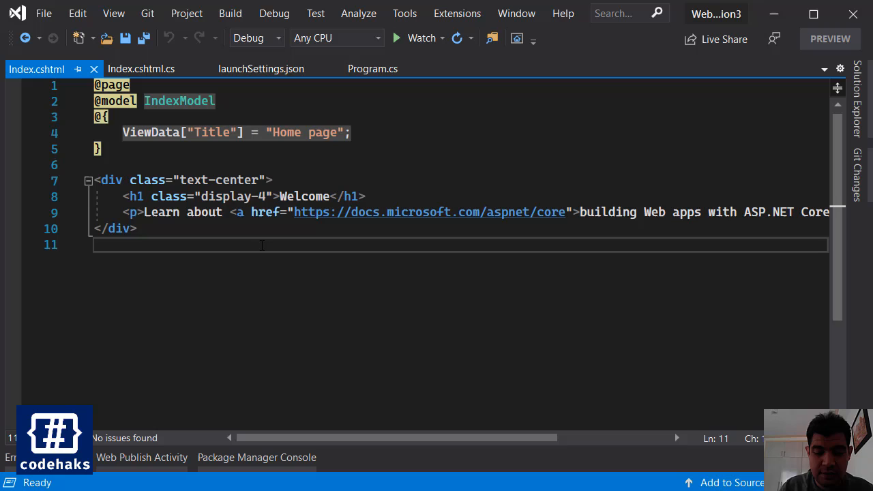
text(<h2>@Mo</h2>)
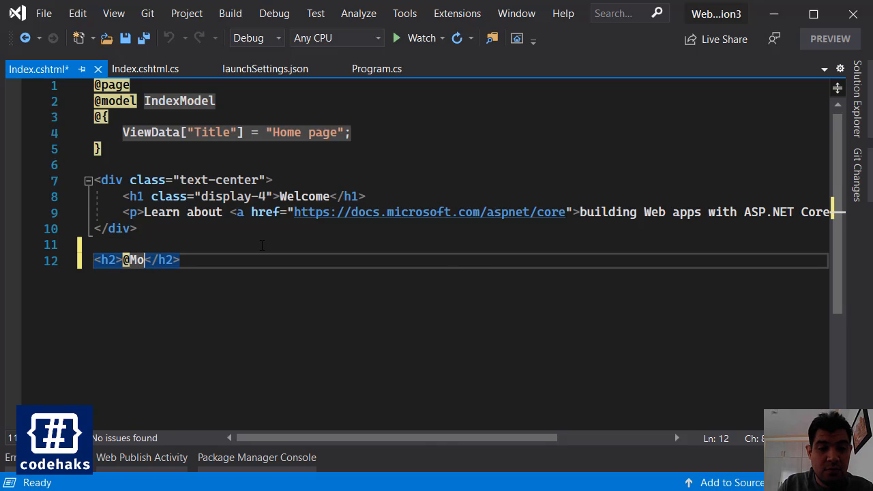
text(del.M)
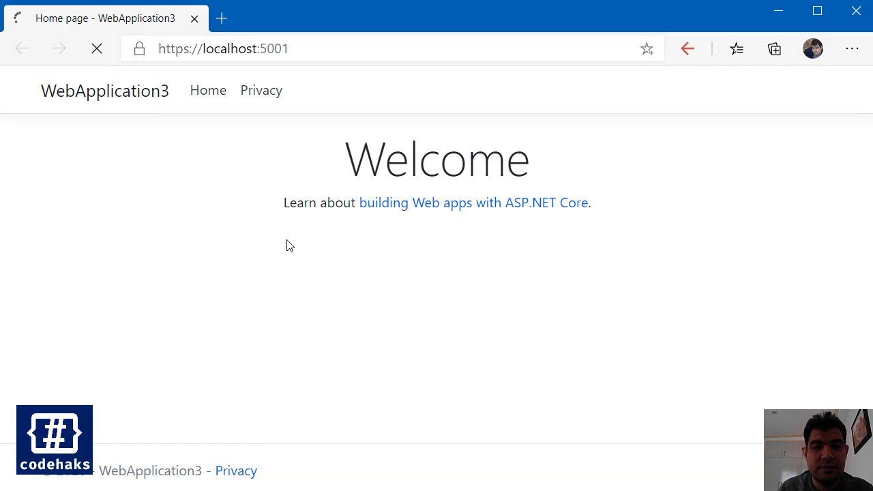
mouse_move(327, 229)
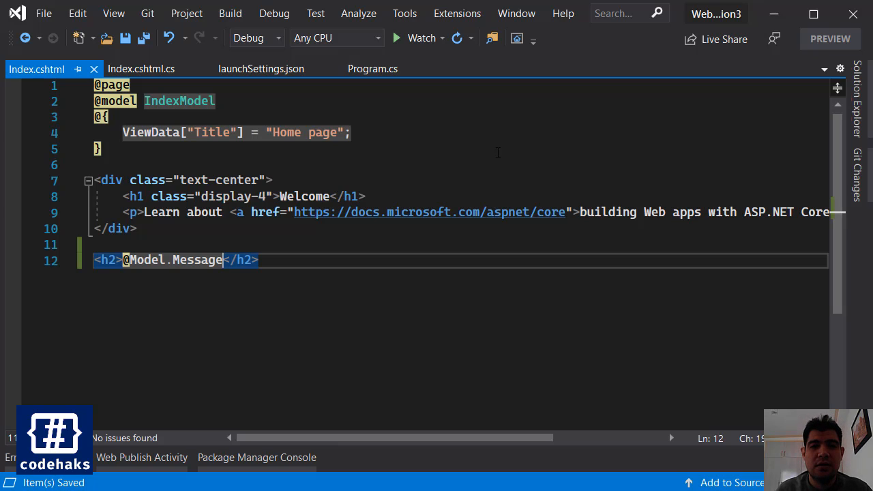
mouse_move(662, 145)
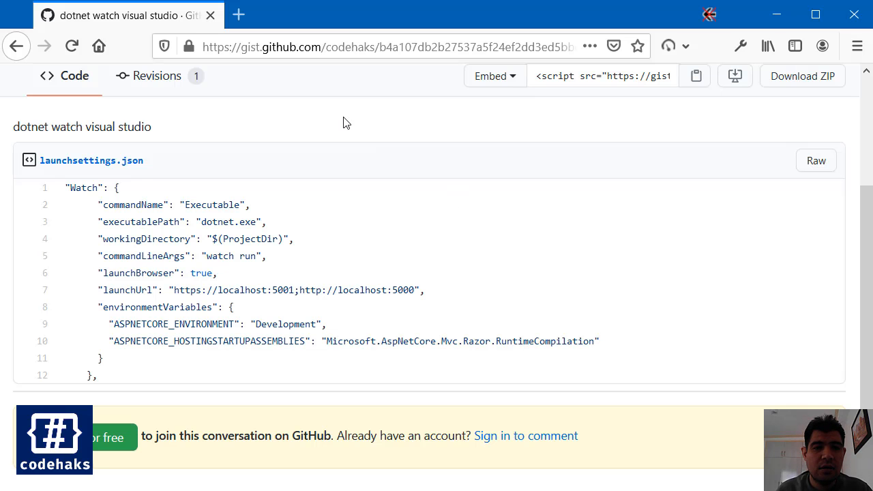
scroll(up, 3)
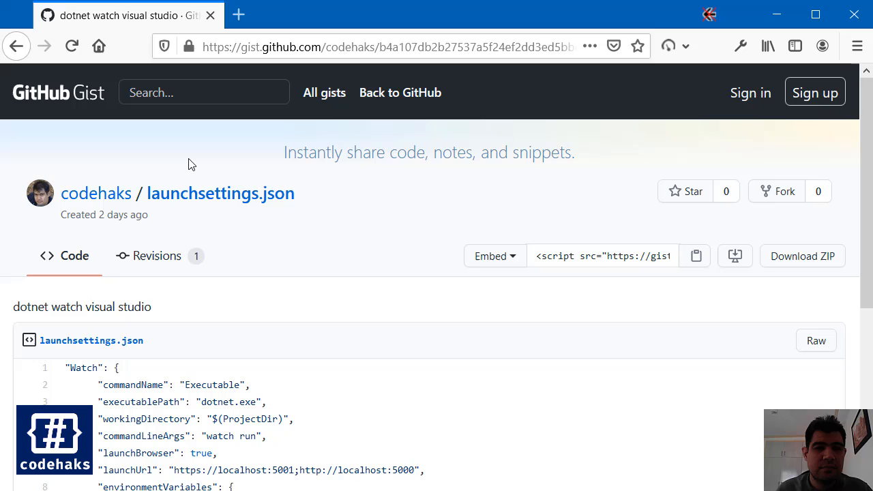
scroll(down, 3)
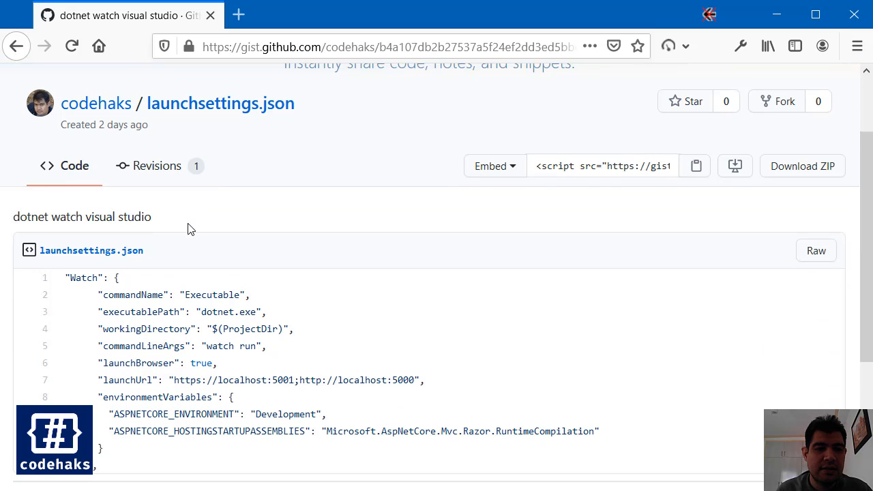
scroll(down, 3)
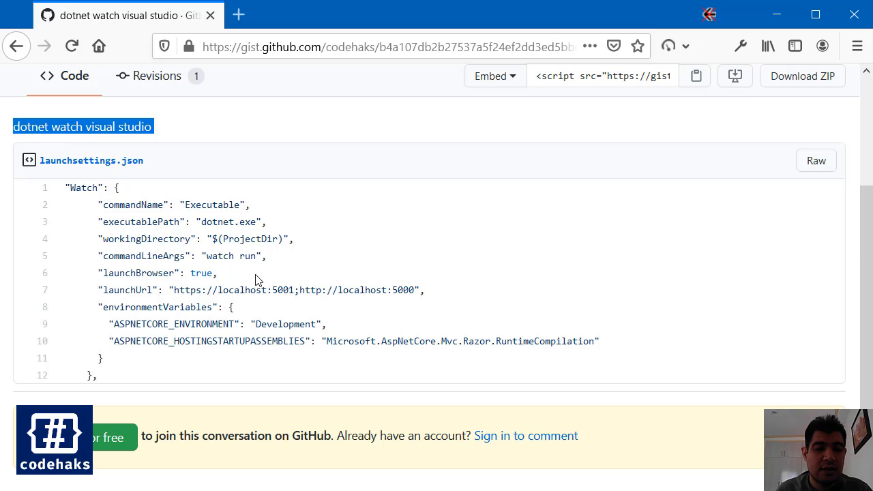
scroll(down, 3)
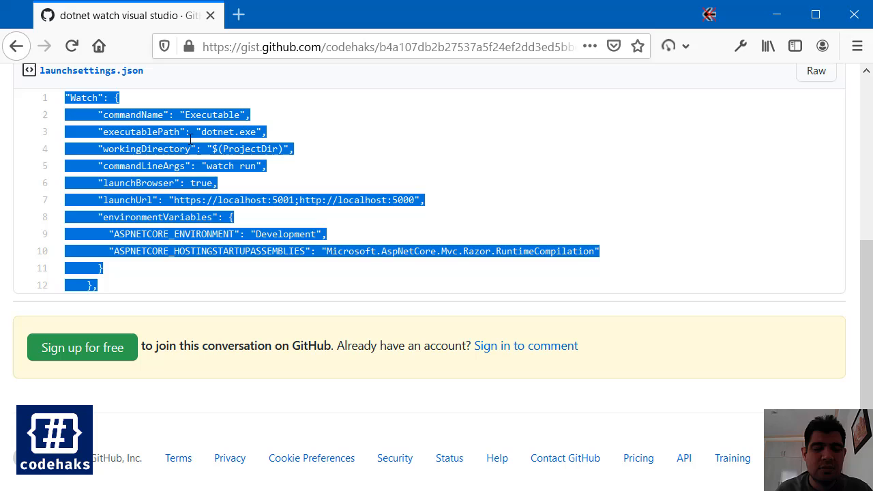
scroll(up, 3)
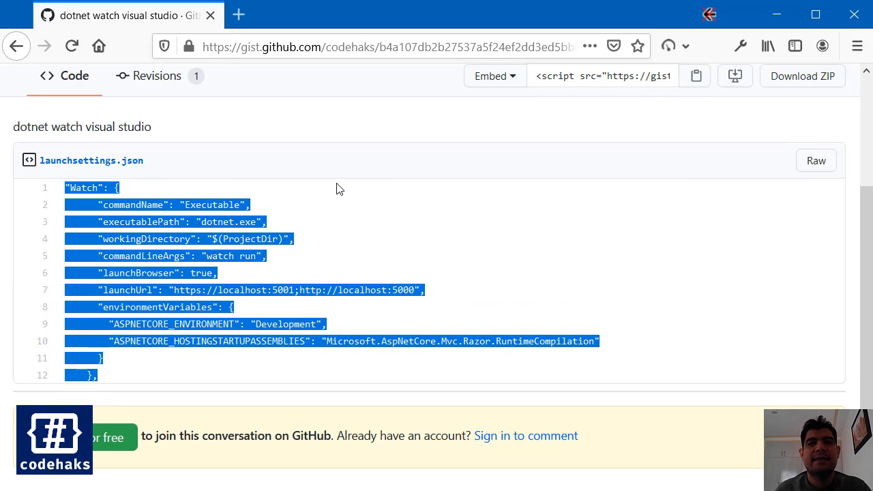
click(324, 195)
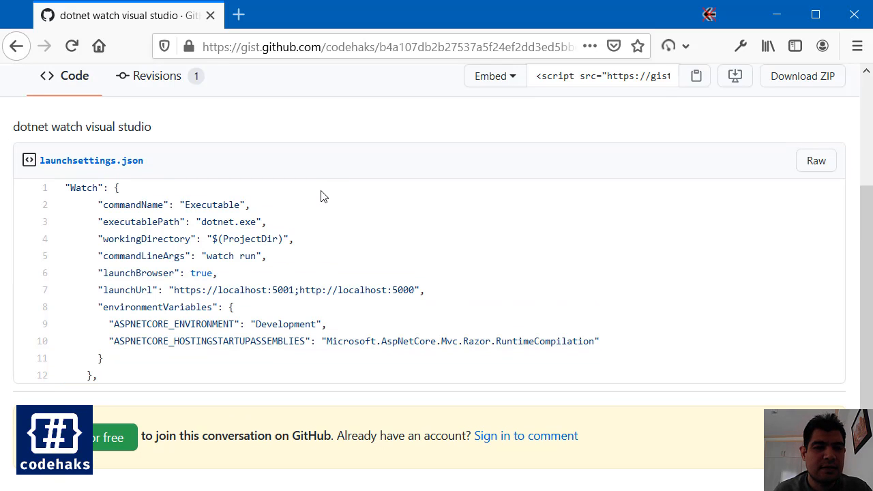